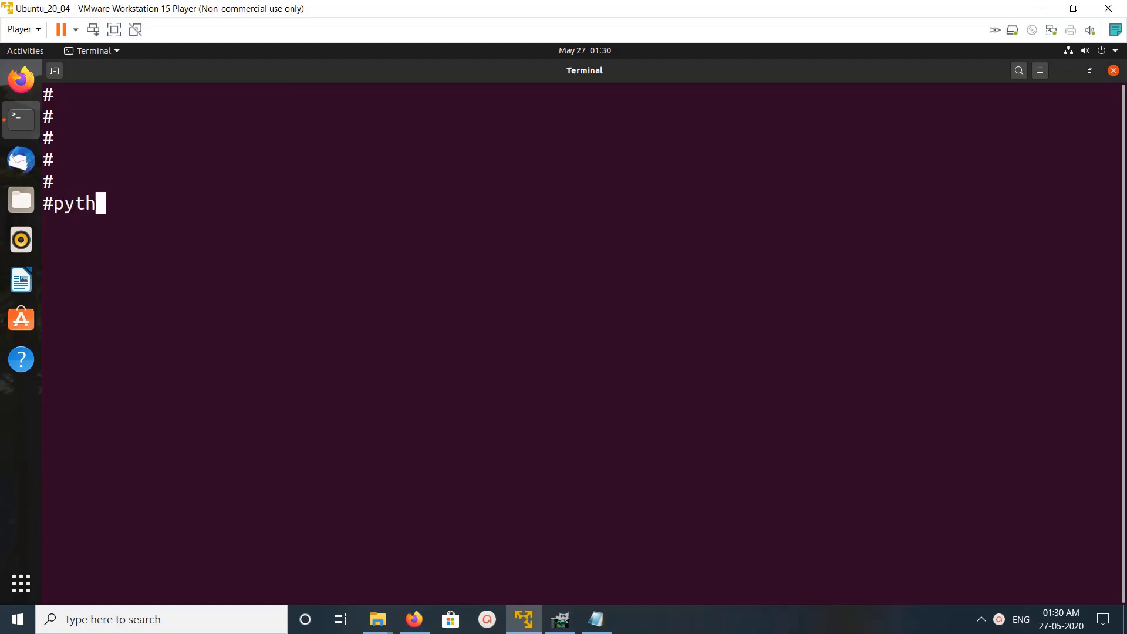
- Run python3 -V, which reports Python 3.8.2
{"action": "type", "text": "on"}
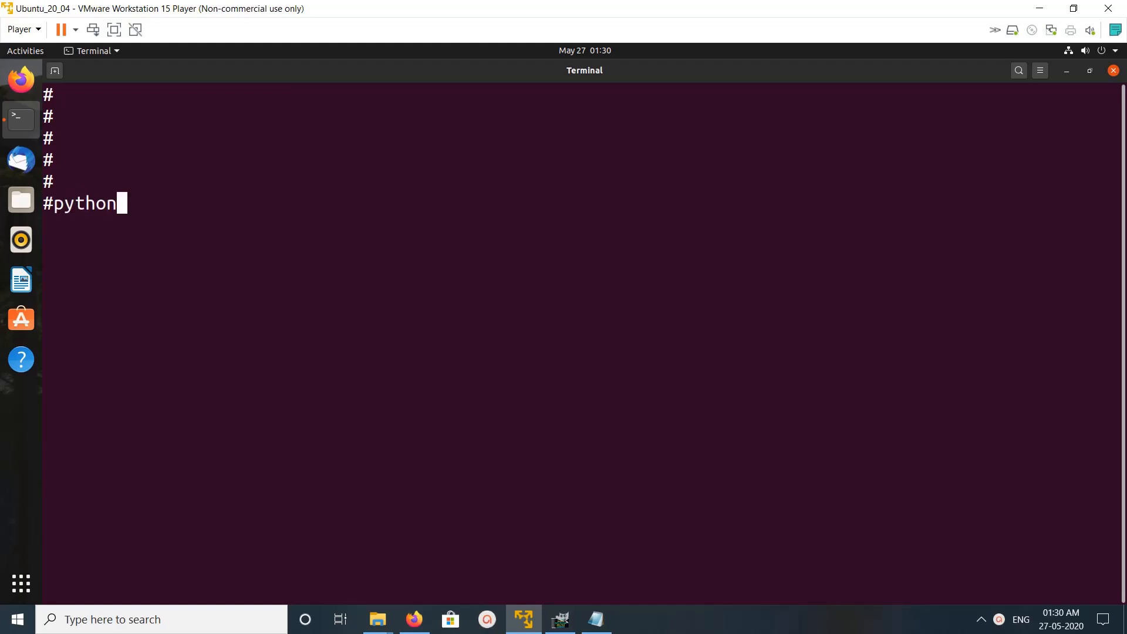
{"action": "type", "text": "3 -V"}
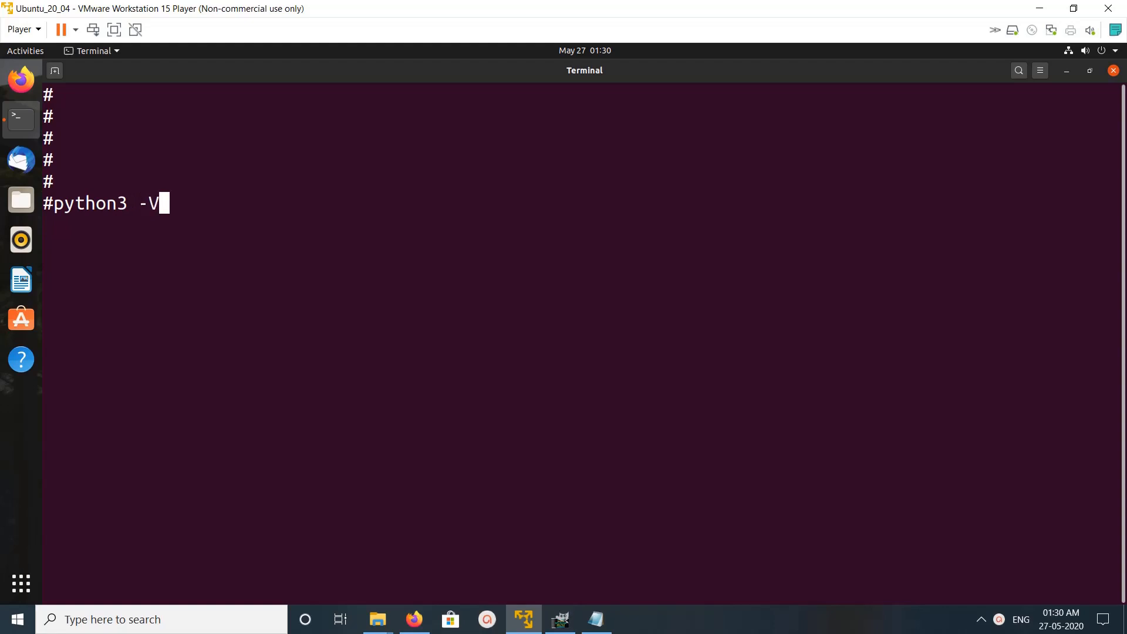
{"action": "key", "text": "Return"}
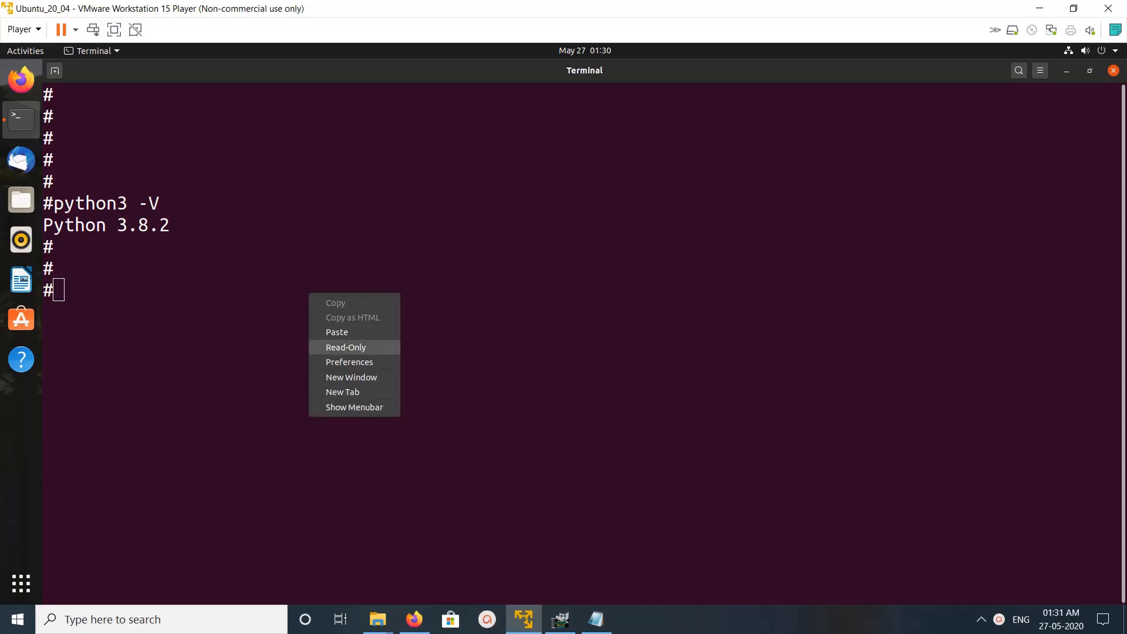
- Install python3-pip with sudo apt, supplying the administrator password
{"action": "left_click", "coordinate": [337, 331]}
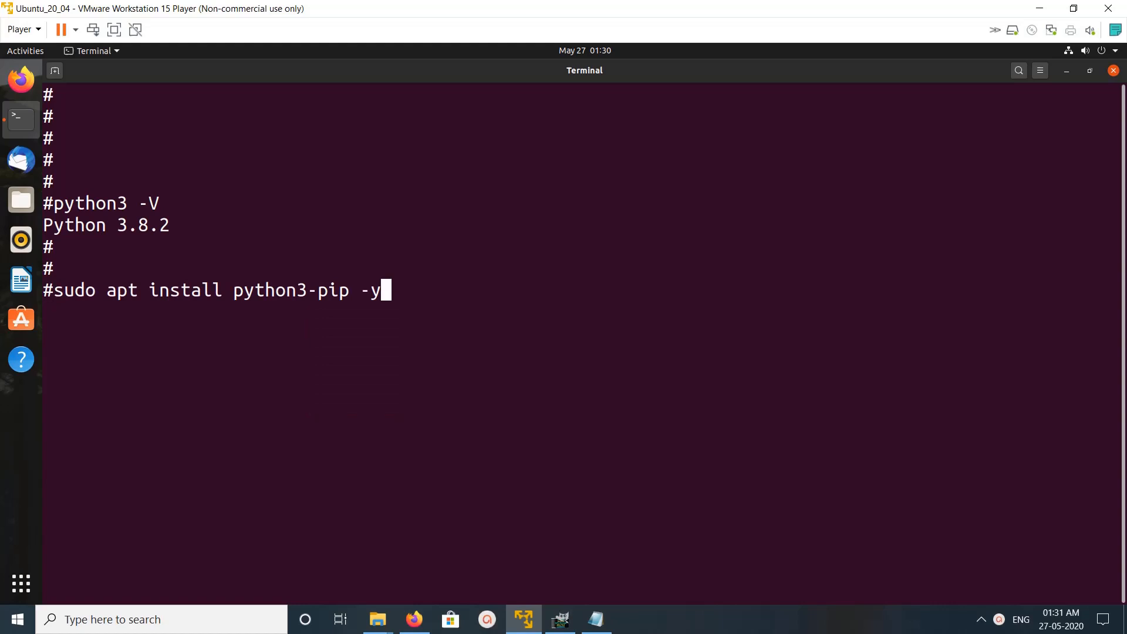
{"action": "key", "text": "Return"}
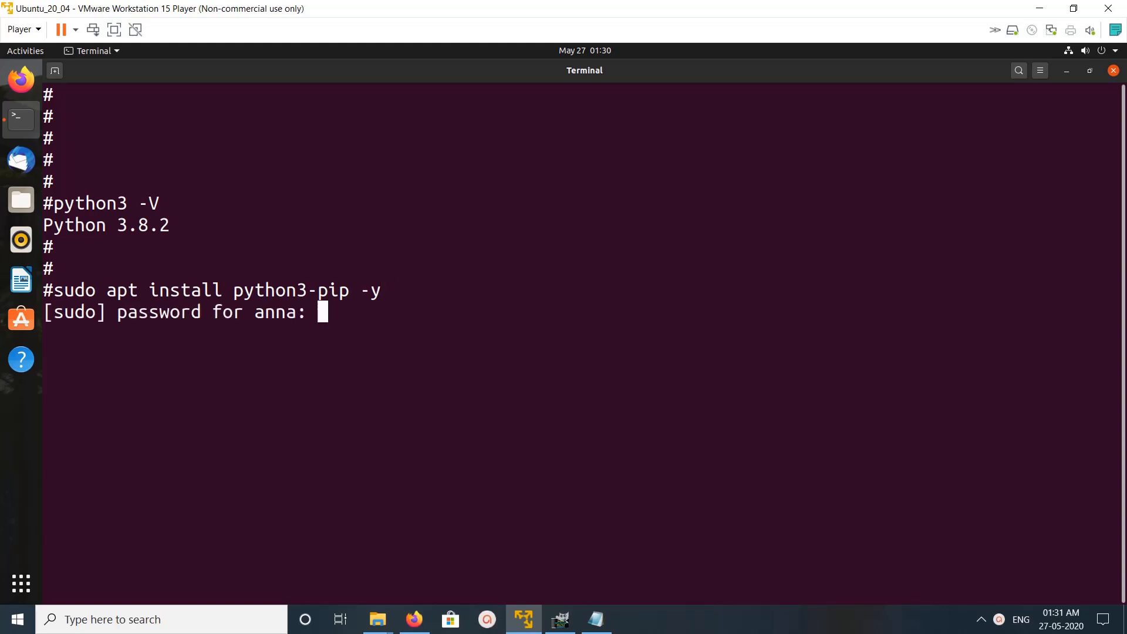
{"action": "key", "text": "Return"}
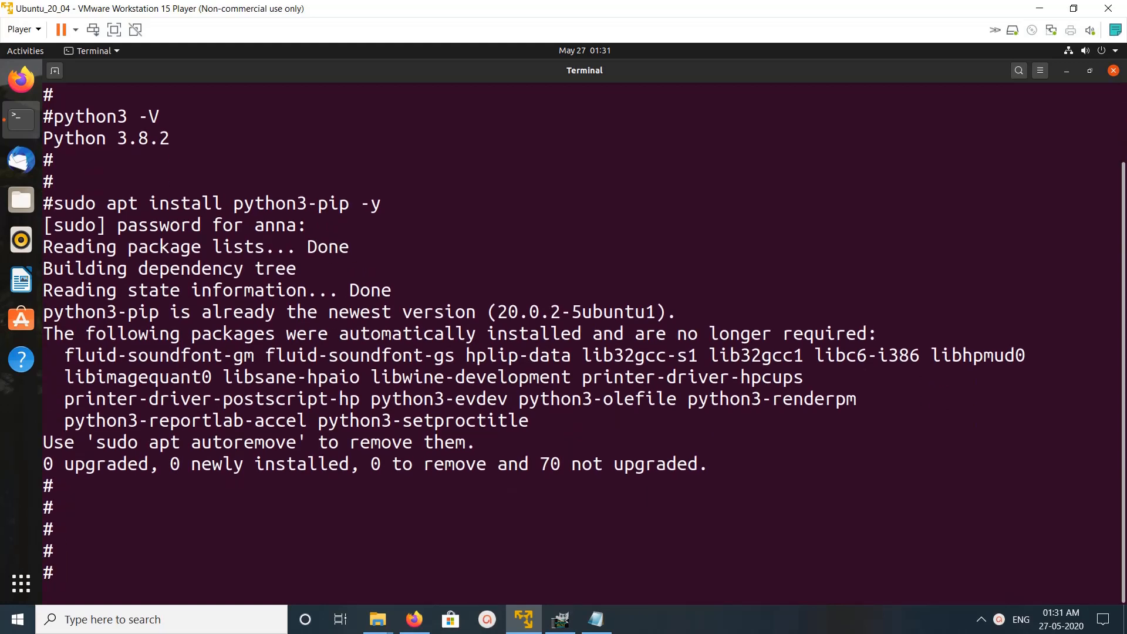
- Verify pip3 reports version 20.0.2, then clear the screen
{"action": "type", "text": "pip"}
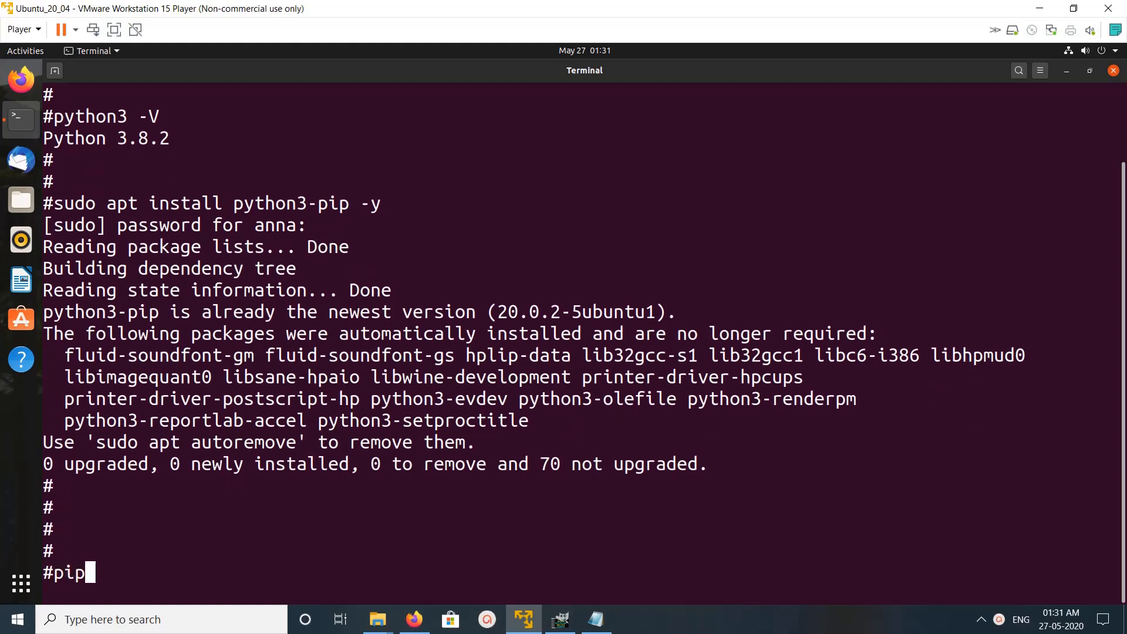
{"action": "type", "text": "3 -V"}
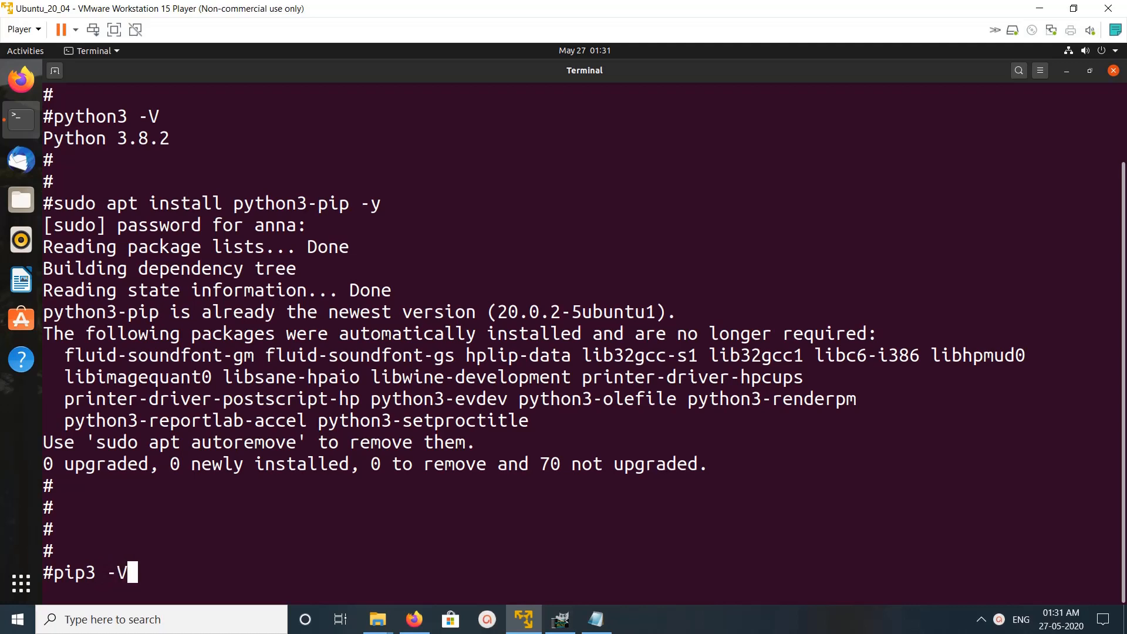
{"action": "key", "text": "Return"}
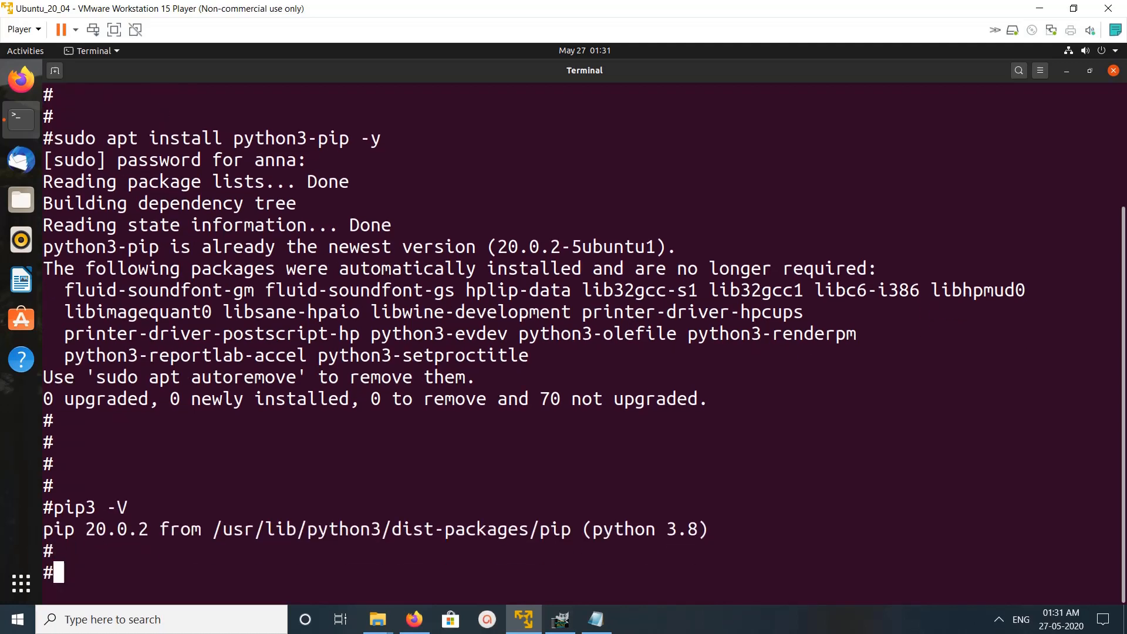
{"action": "type", "text": "clear"}
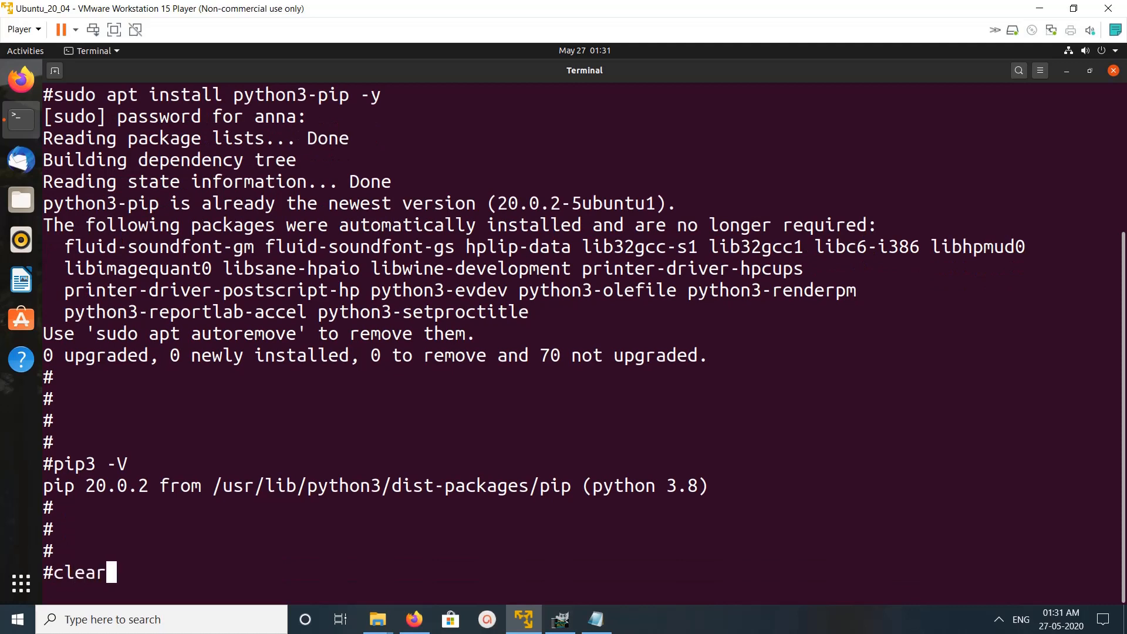
{"action": "key", "text": "Return"}
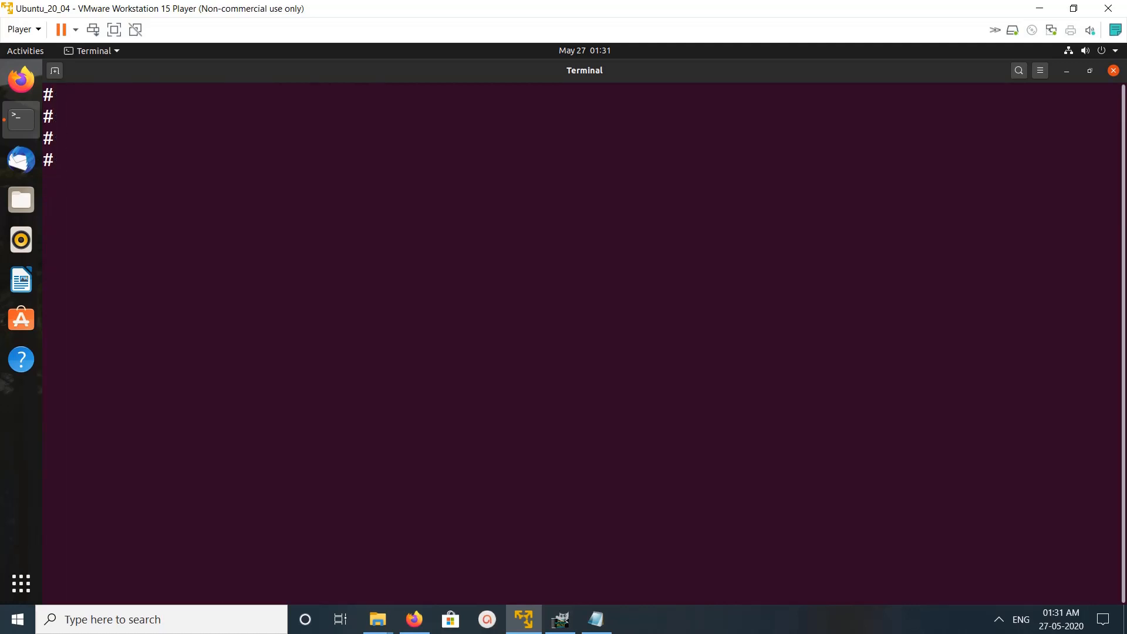
- Run sudo pip3 install numpy, which reports NumPy 1.18.4 already satisfied
{"action": "type", "text": "sudo p"}
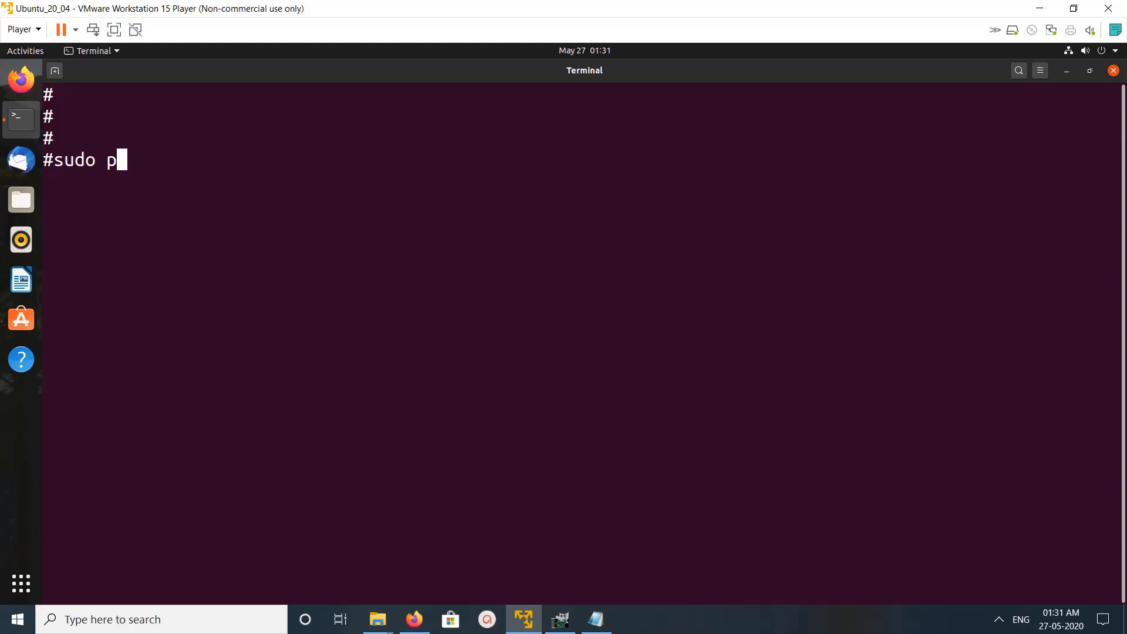
{"action": "type", "text": "ip3"}
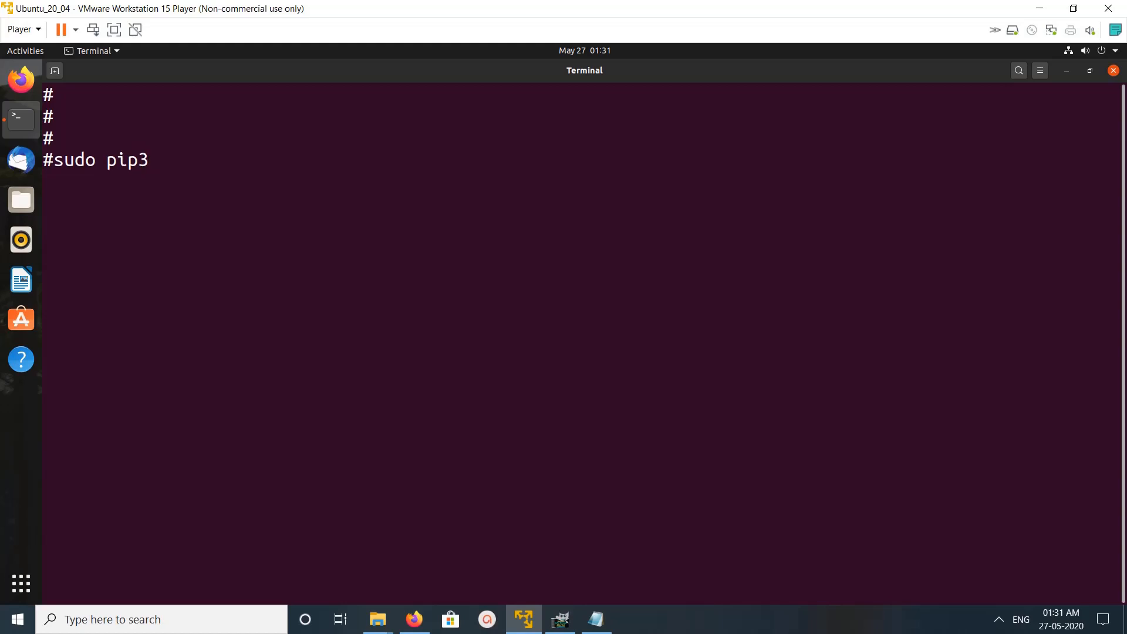
{"action": "type", "text": "ins"}
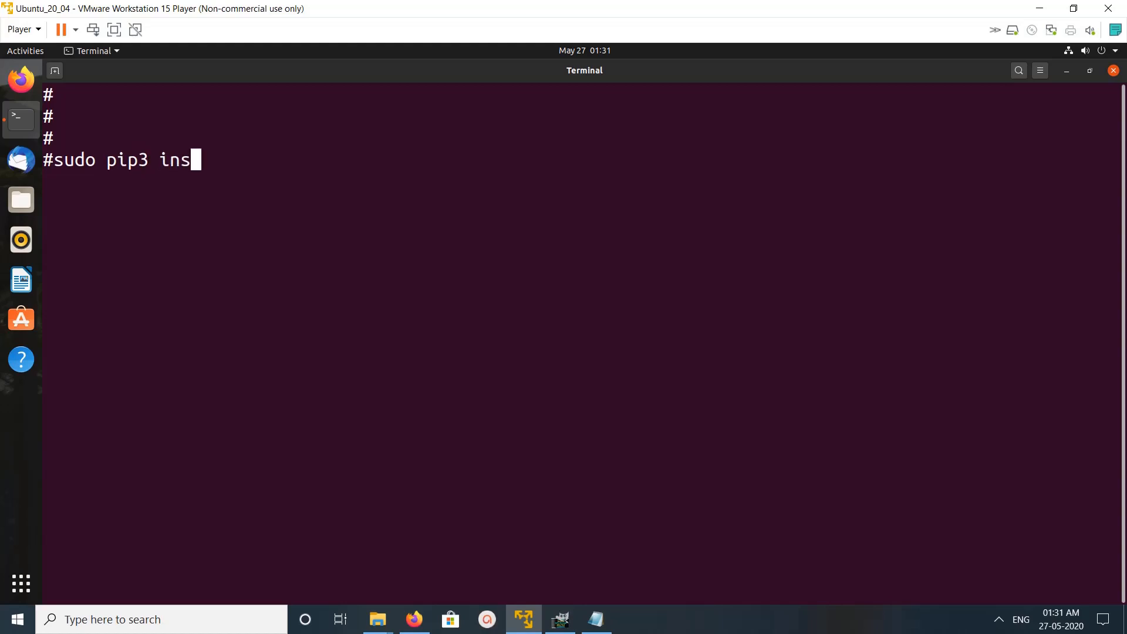
{"action": "type", "text": "tall num"}
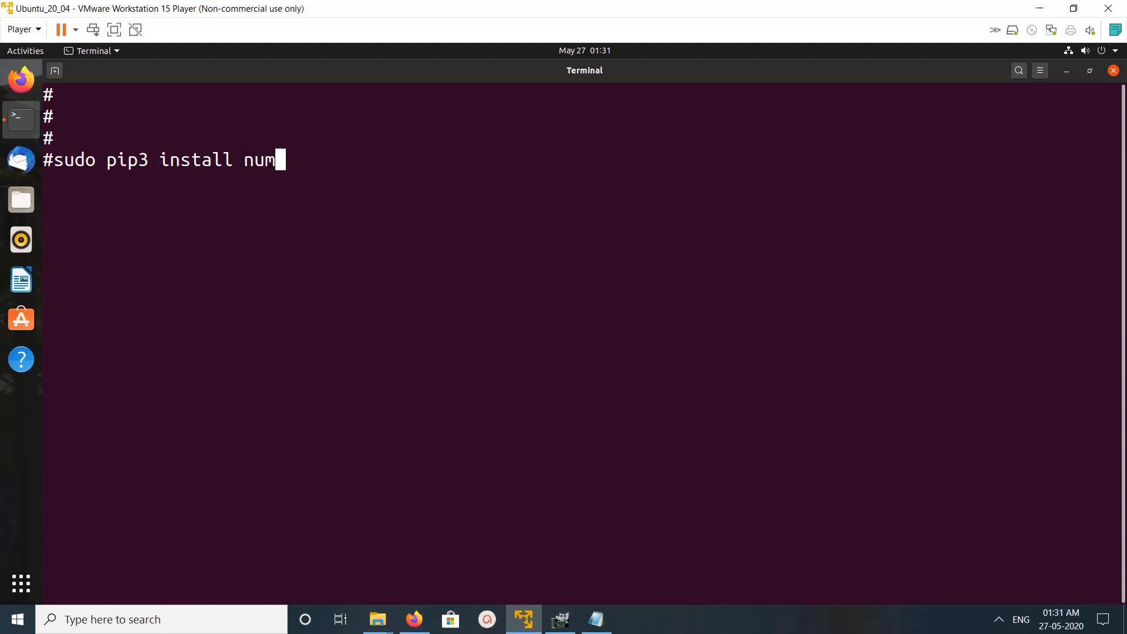
{"action": "type", "text": "py"}
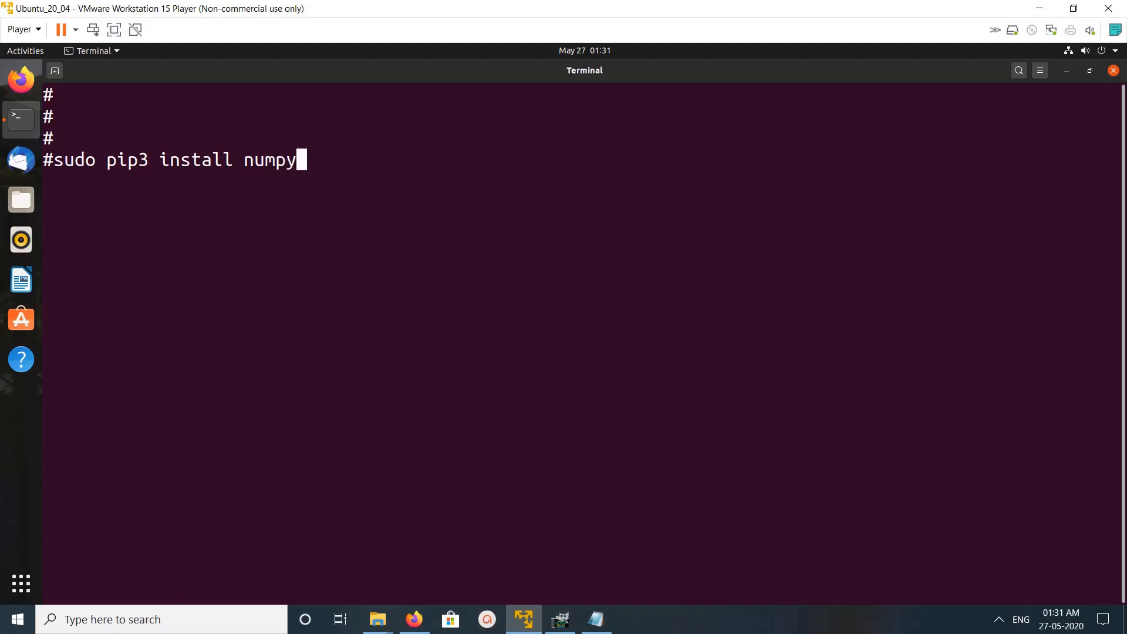
{"action": "key", "text": "Return"}
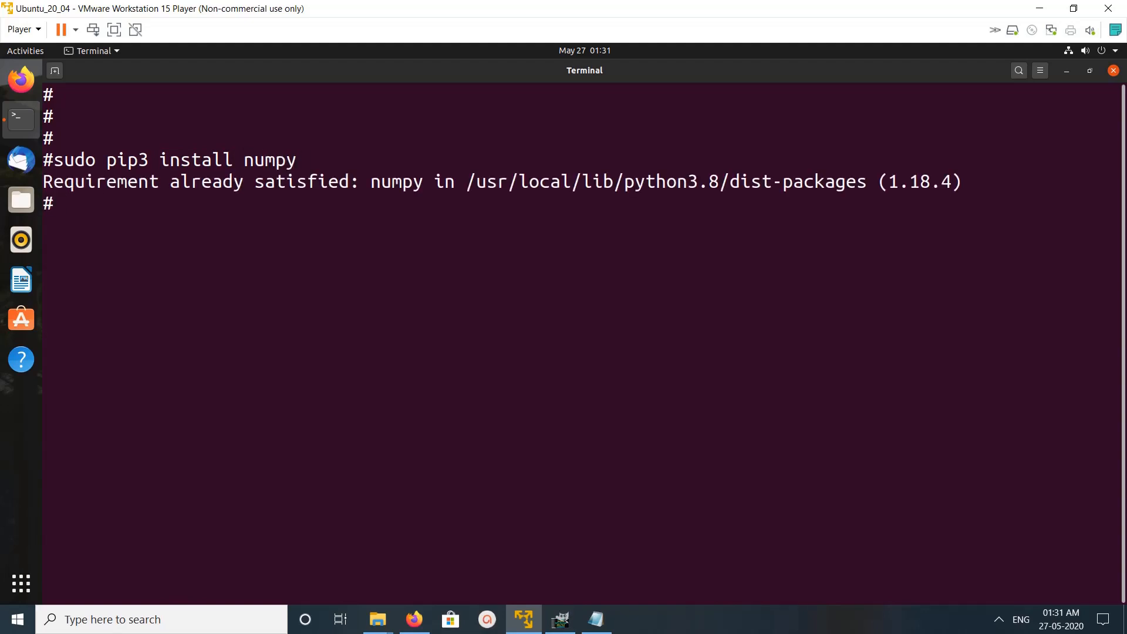
{"action": "key", "text": "Return"}
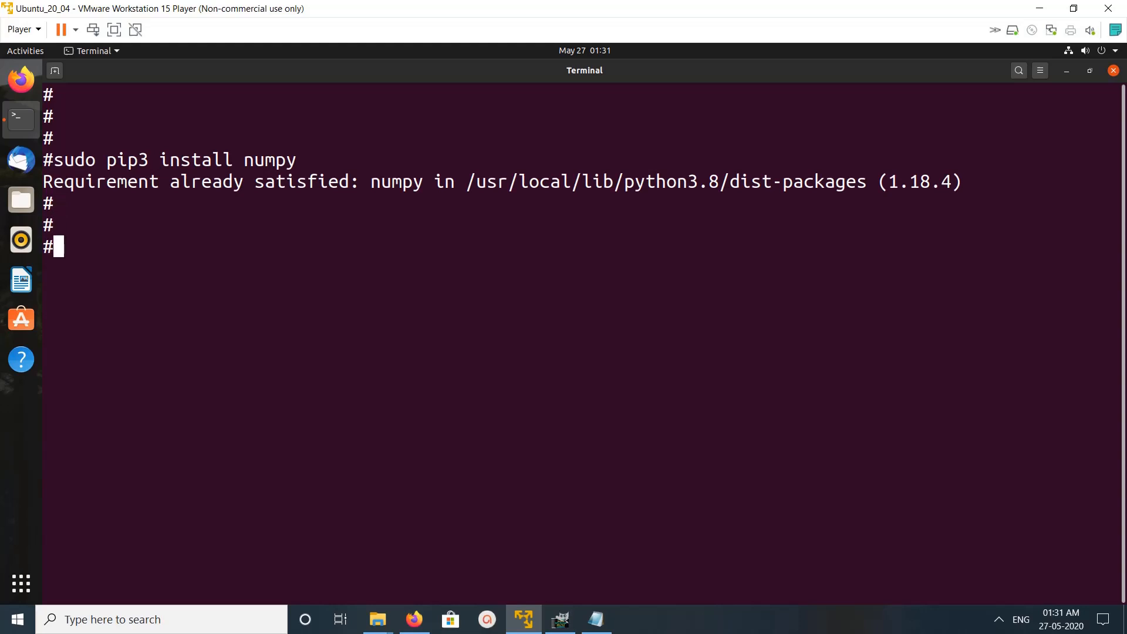
- Run sudo pip3 uninstall numpy and confirm with y to remove NumPy 1.18.4
{"action": "type", "text": "sudo pip3 install numpy"}
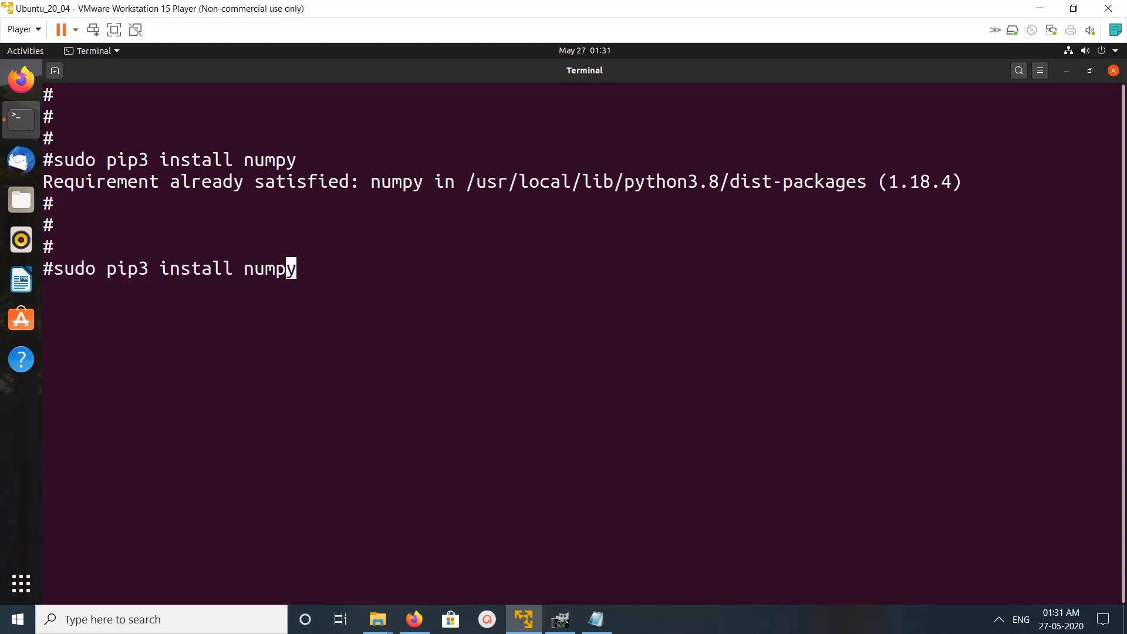
{"action": "type", "text": "un"}
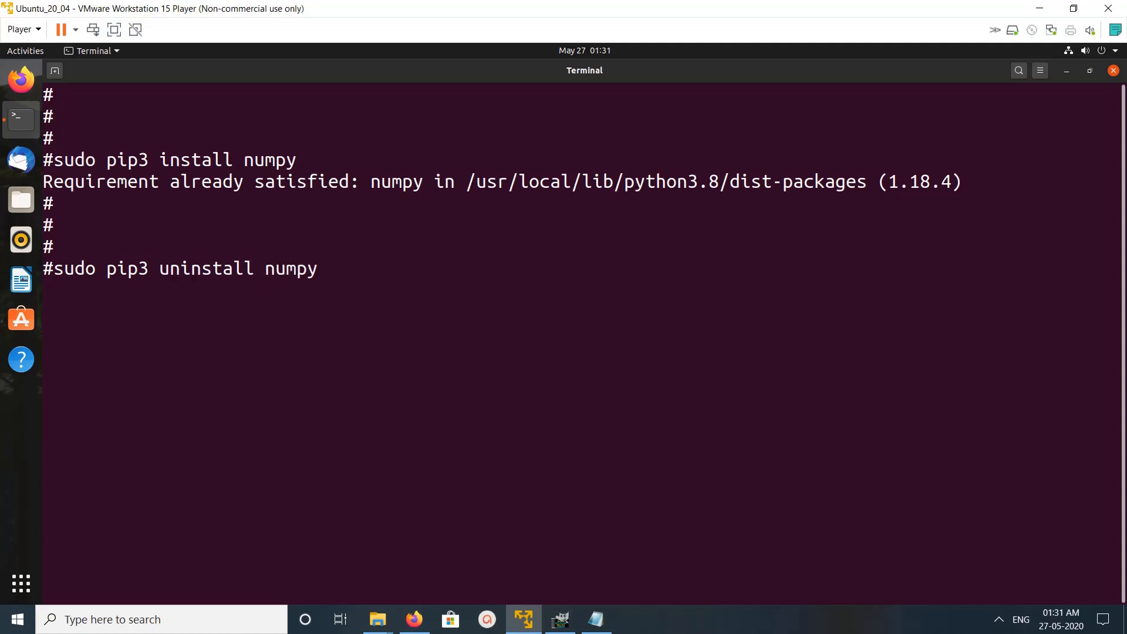
{"action": "key", "text": "Return"}
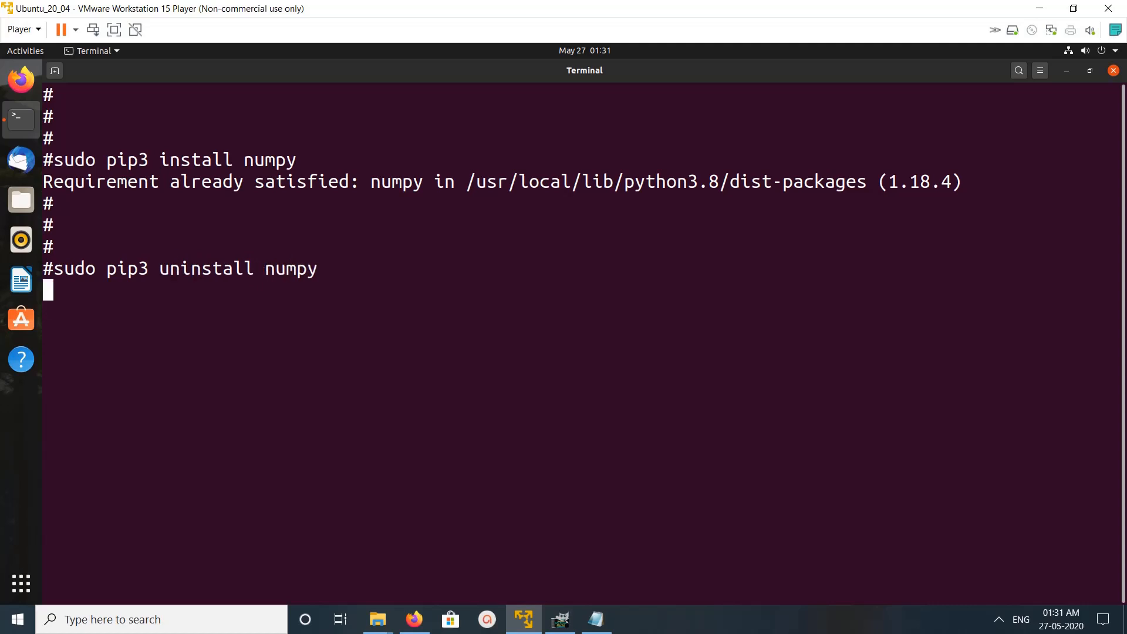
{"action": "key", "text": "Return"}
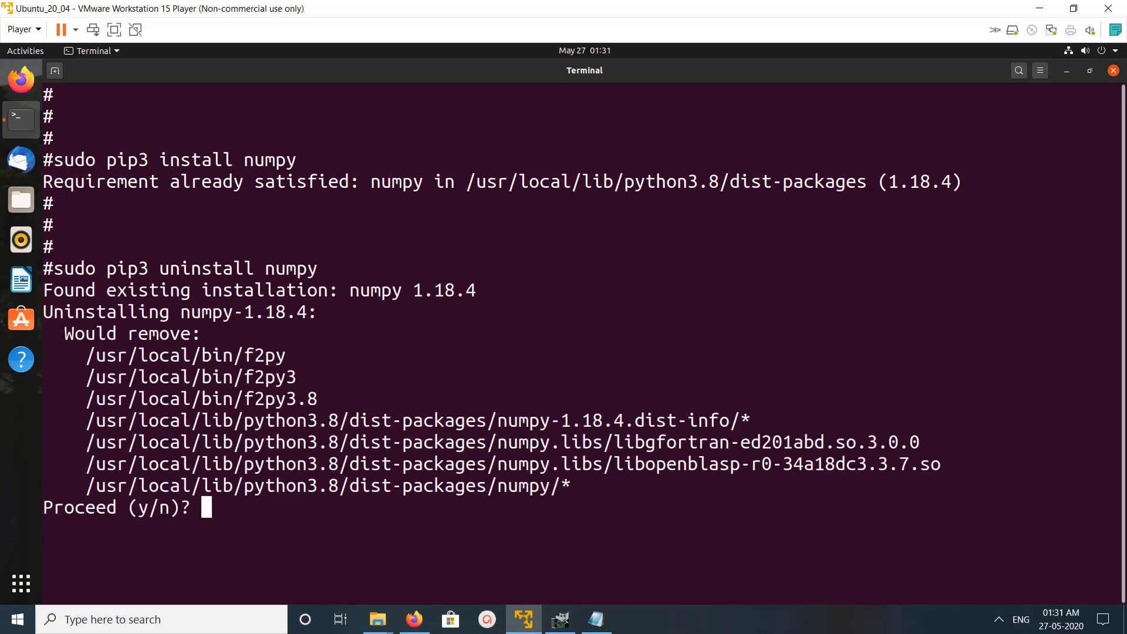
{"action": "type", "text": "y"}
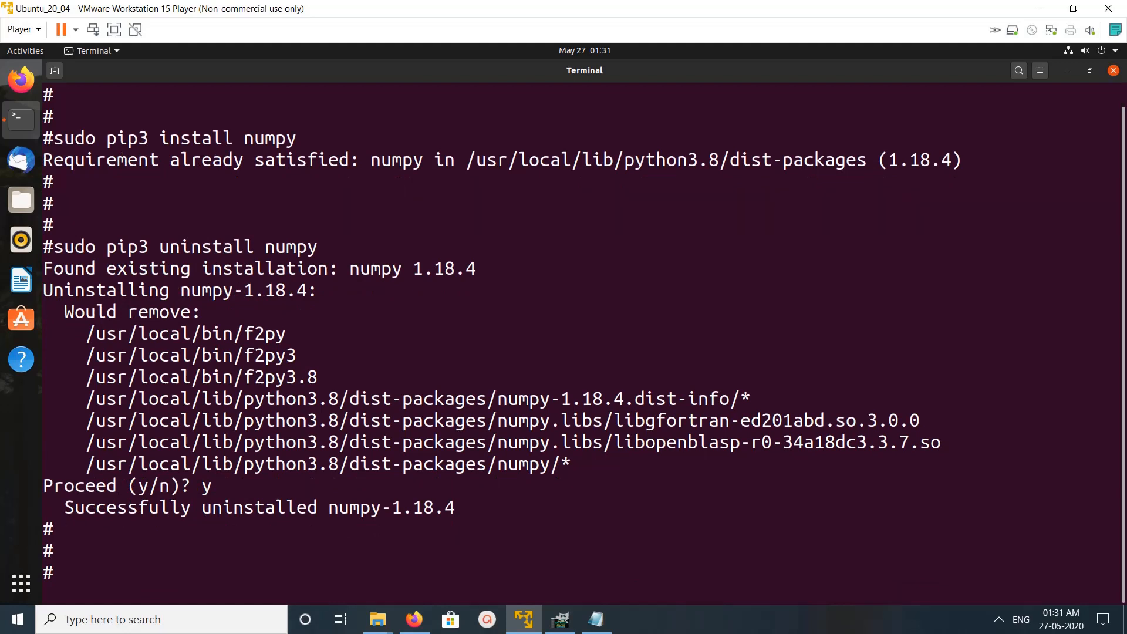
{"action": "type", "text": "#cle"}
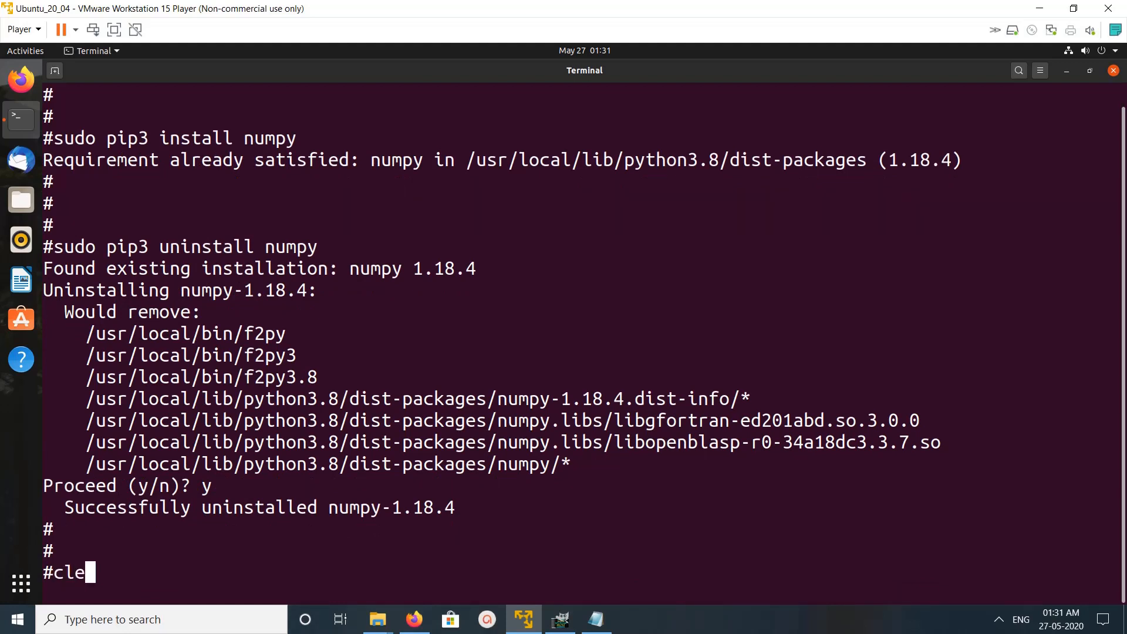
- Clear the screen and rerun sudo pip3 install numpy, installing numpy-1.18.4
{"action": "type", "text": "sudo pip3 install numpy"}
{"action": "key", "text": "Return"}
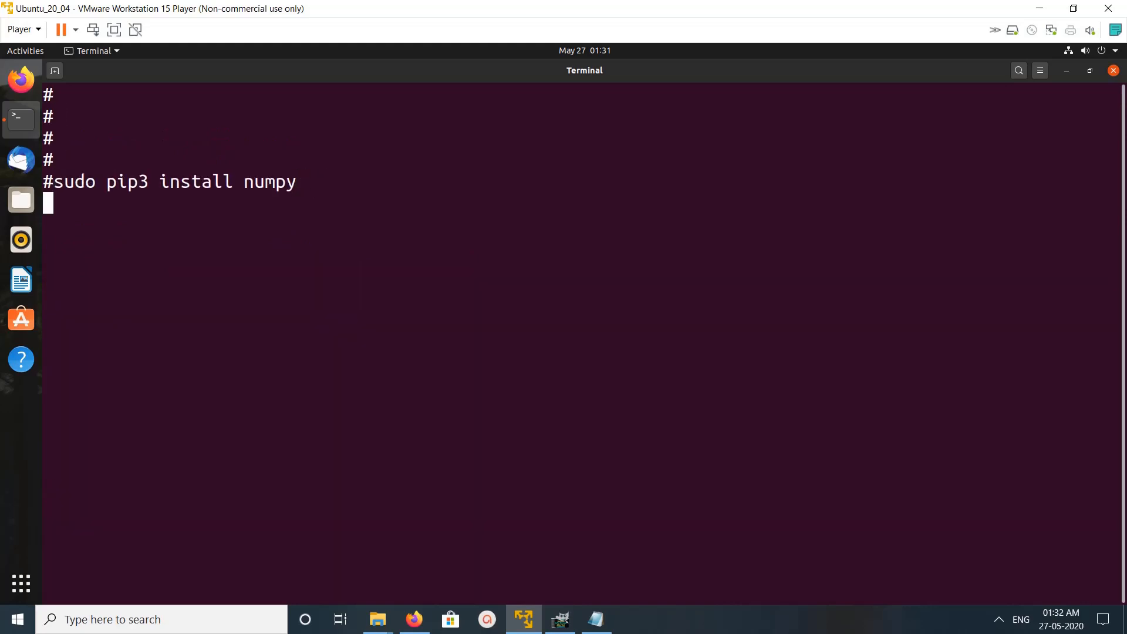
{"action": "key", "text": "Return"}
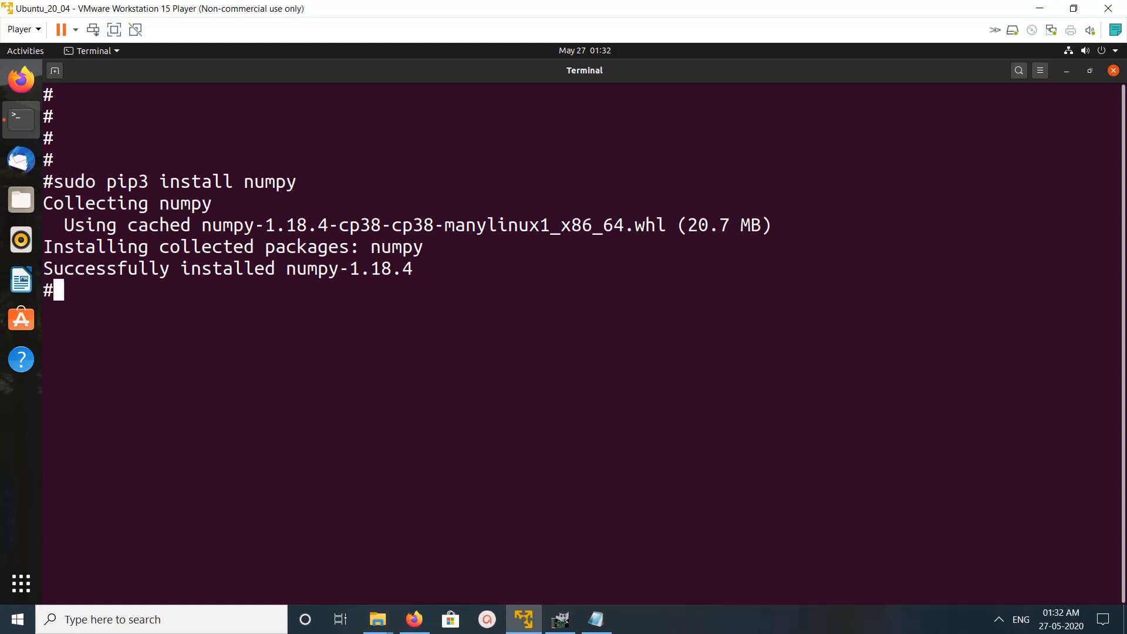
{"action": "type", "text": "python3"}
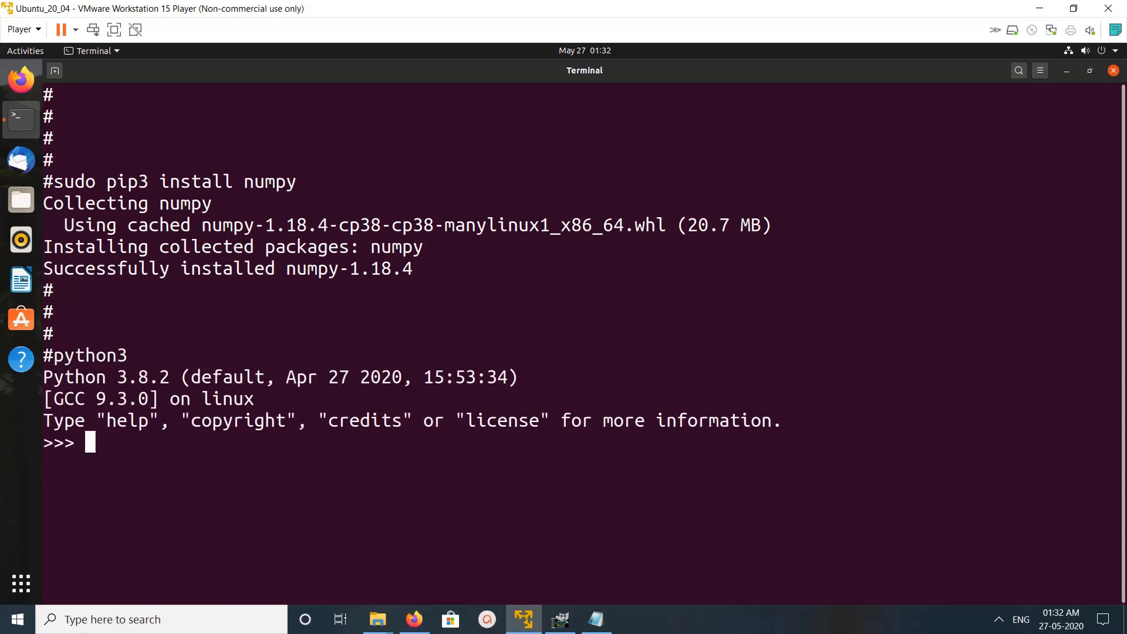
- In the Python 3 console, run import numpy with no error
{"action": "type", "text": "import"}
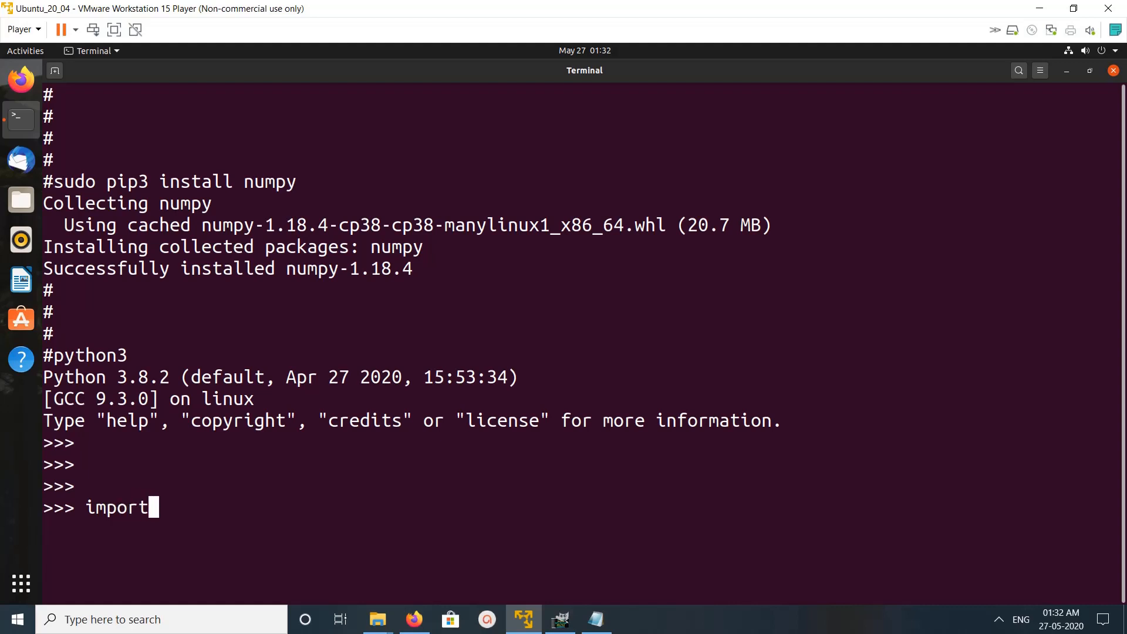
{"action": "type", "text": "nump"}
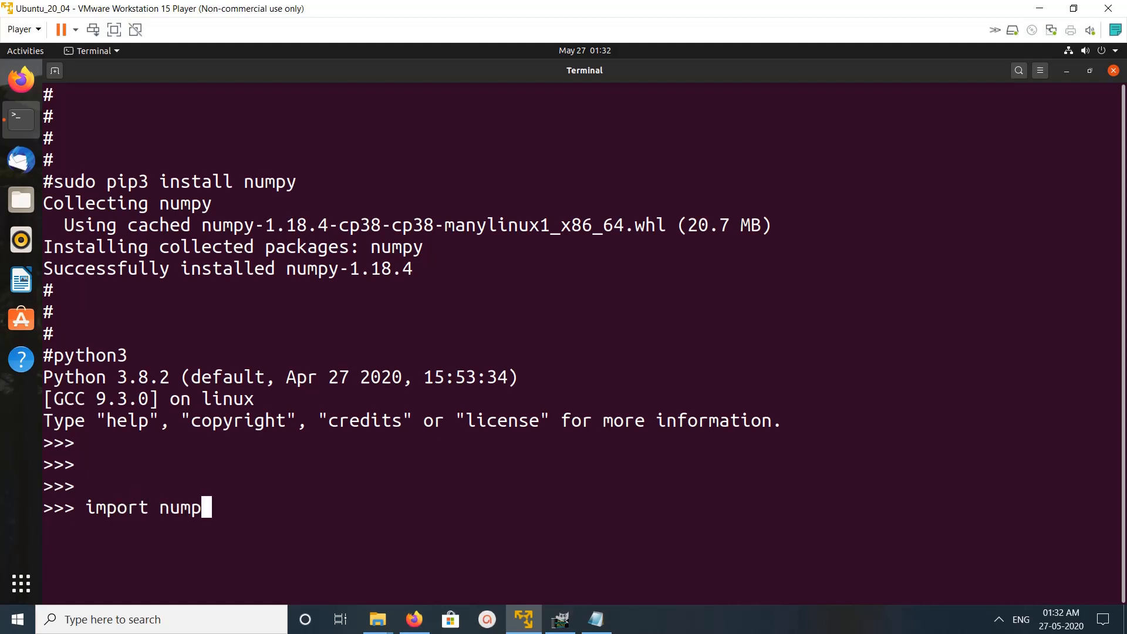
{"action": "key", "text": "Return"}
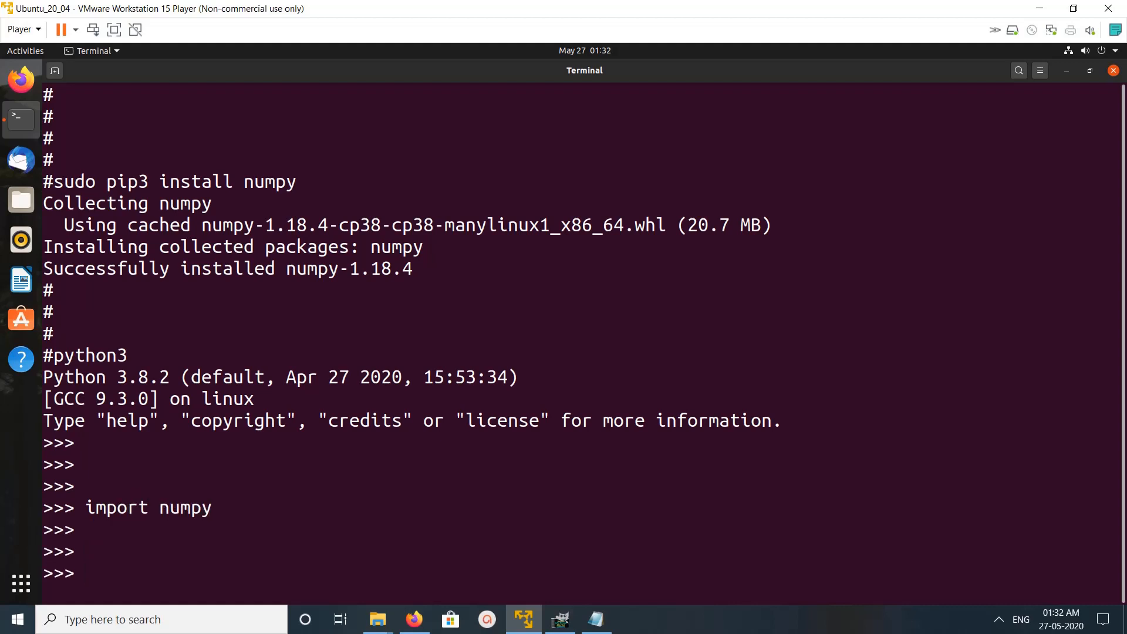